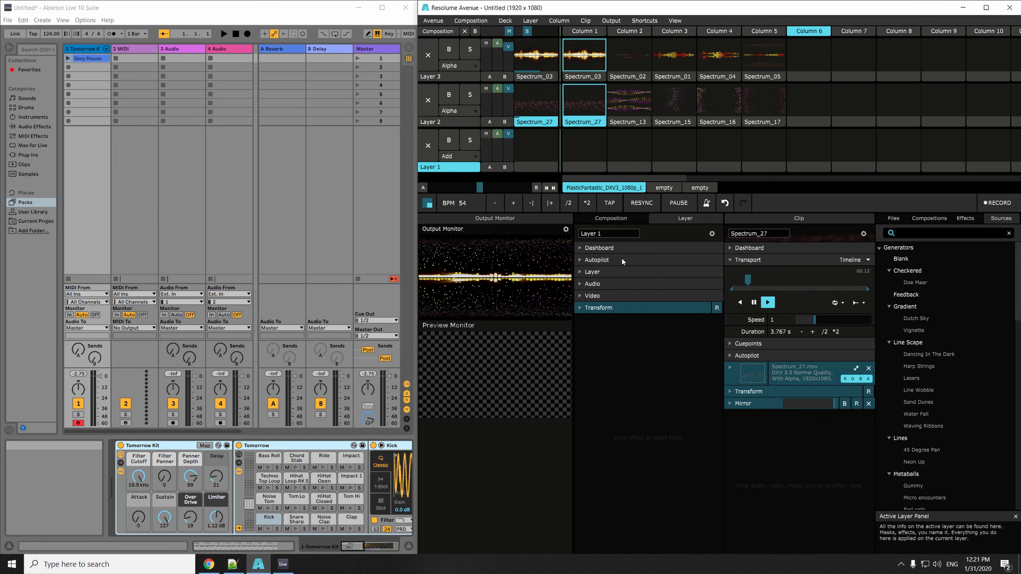
Show the Spectrum_03 clip's properties, with the BPM field reading 124.00
click(676, 20)
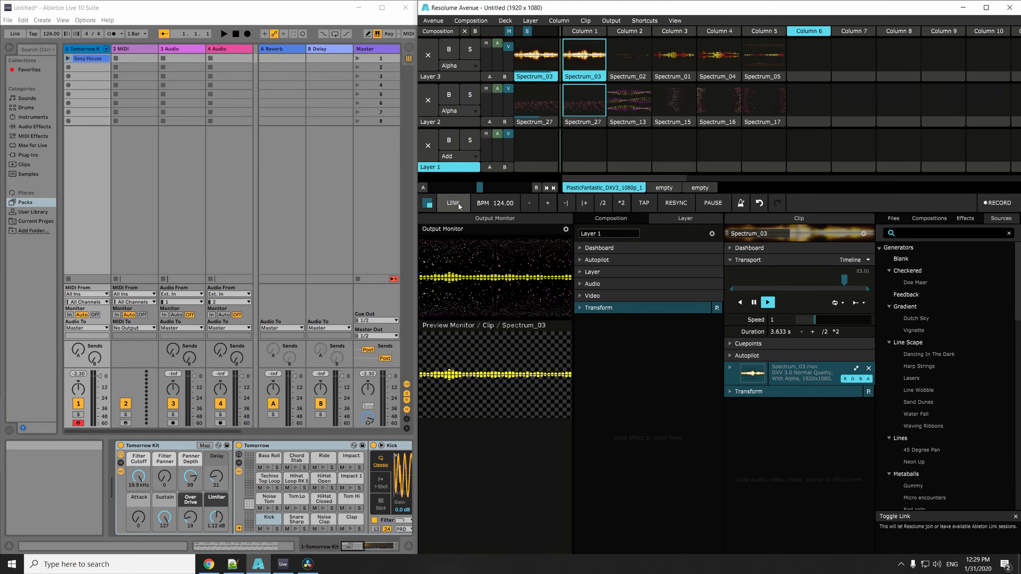
Enable Ableton Link so it shows '1 LINK', then bring up Spectrum_27's clip settings
click(454, 203)
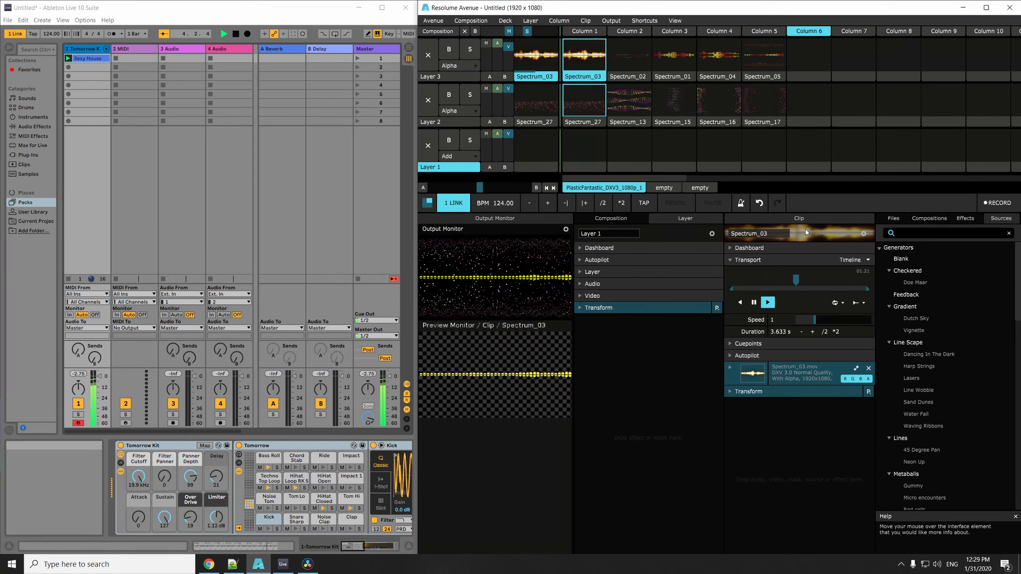
click(850, 260)
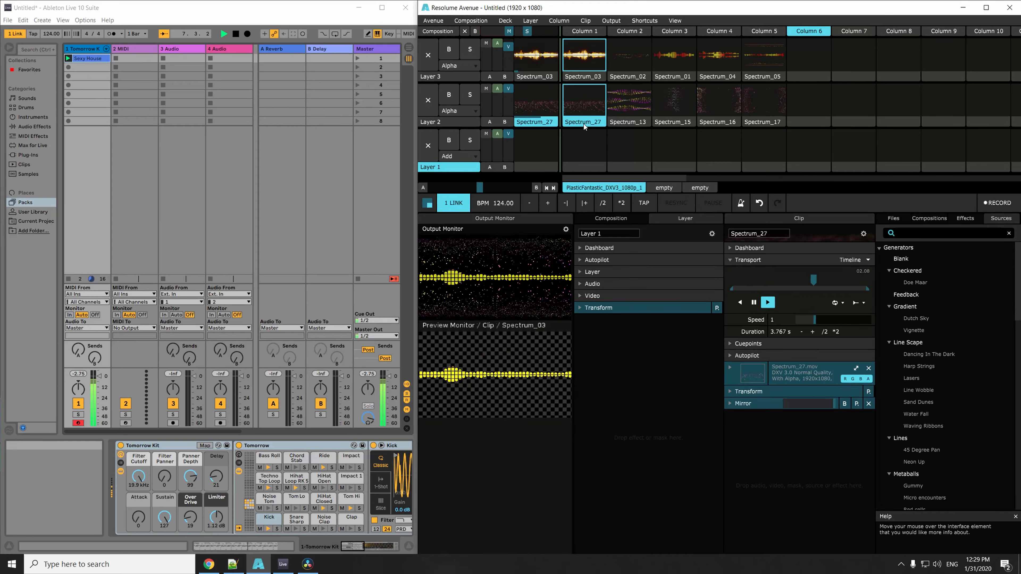
Set the Spectrum clip's transport to BPM Sync over 8 beats at the shared 138 BPM
click(866, 260)
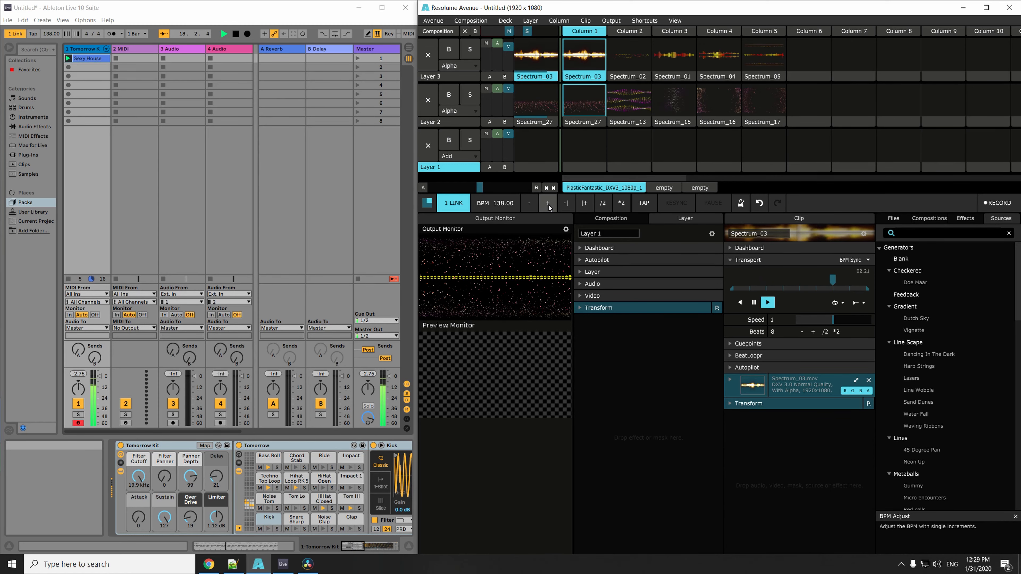
Nudge the shared tempo up to 145 BPM, then back down to 133 BPM
click(548, 203)
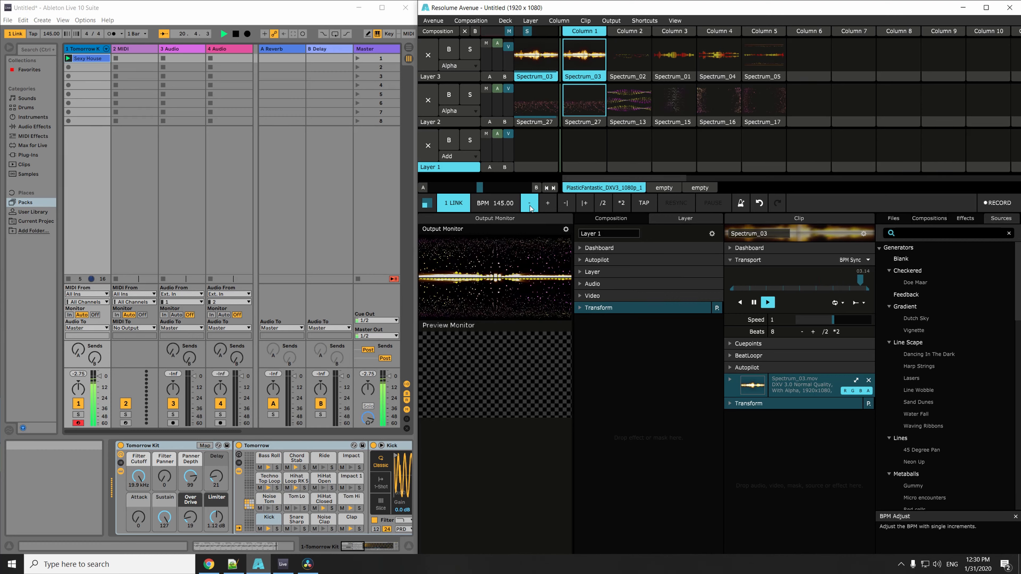
click(530, 203)
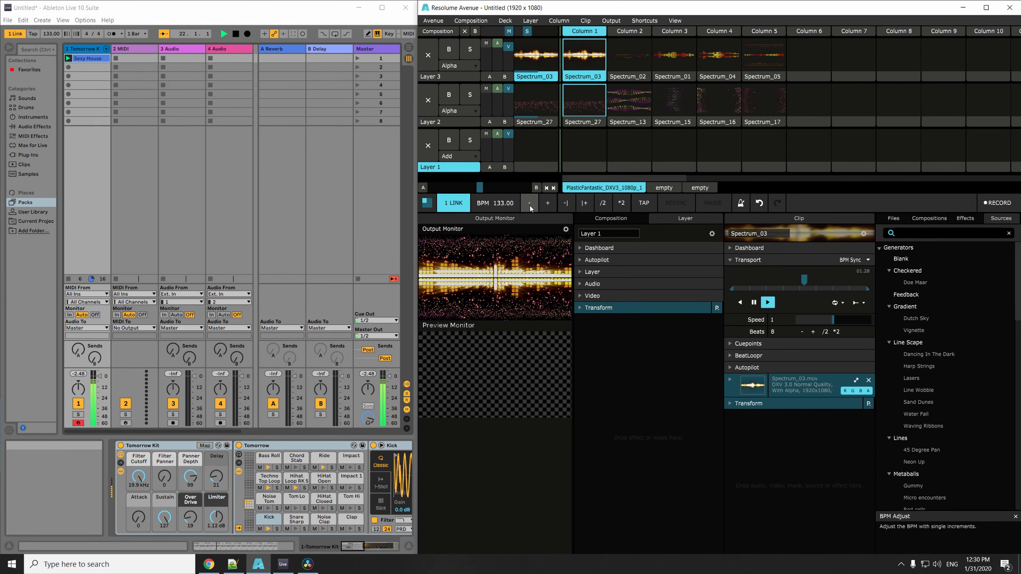